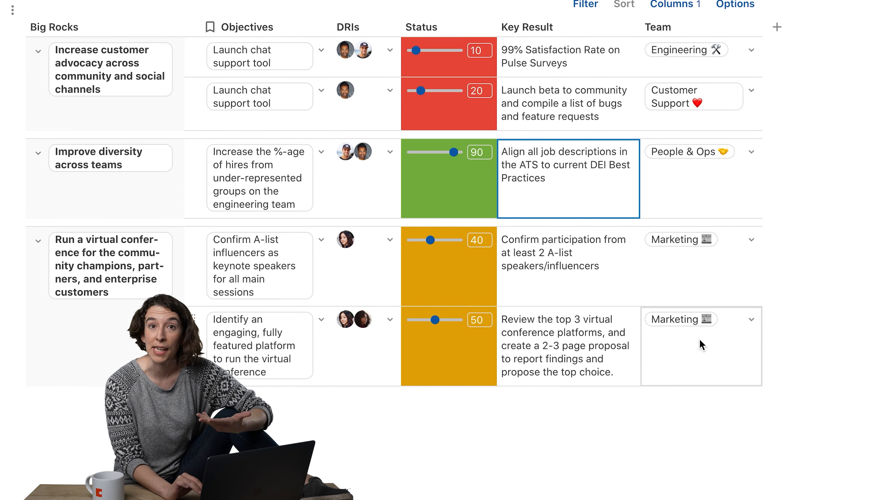
Insert a new blank Column 6 to the right of Team in the OKR table.
left_click(681, 318)
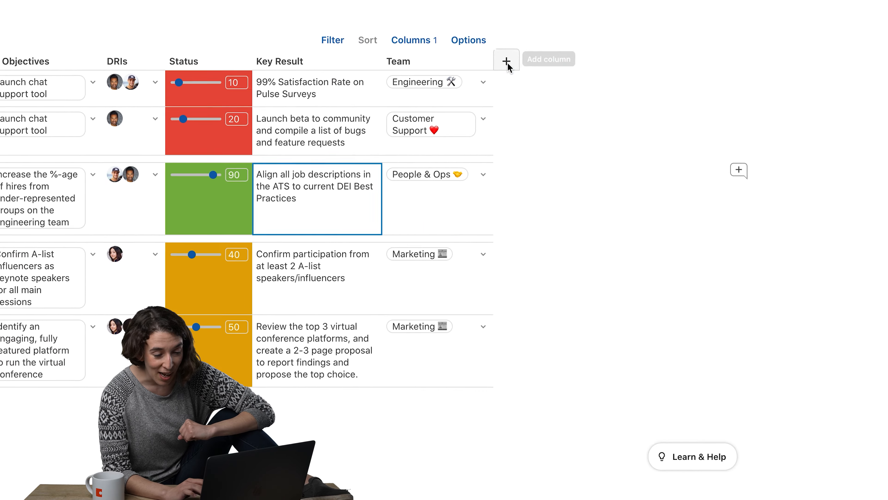
left_click(506, 59)
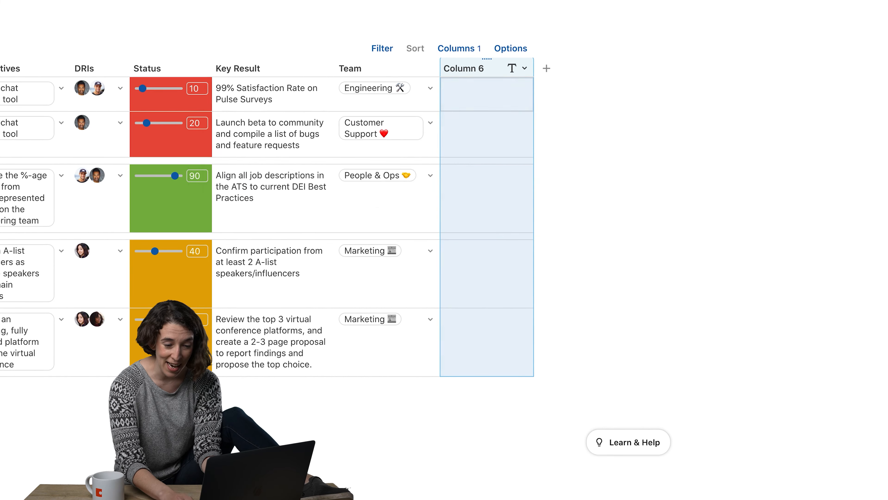
Fill Column 6 with [Team].Mascot and Column 7 with [Team].Spiciness, checking the Customer Support team.
left_click(545, 68)
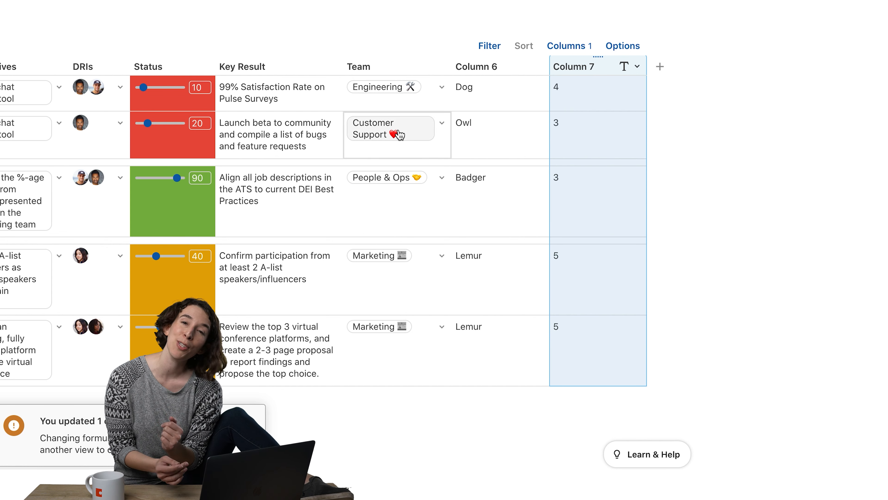
left_click(391, 129)
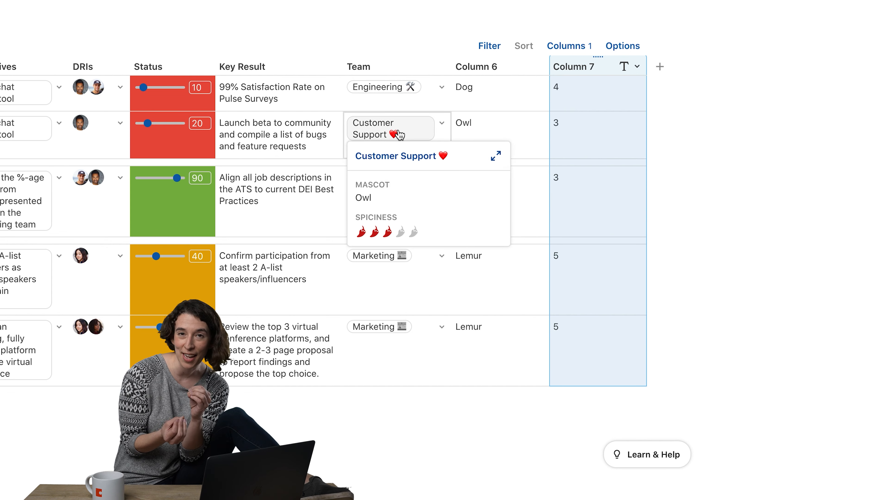